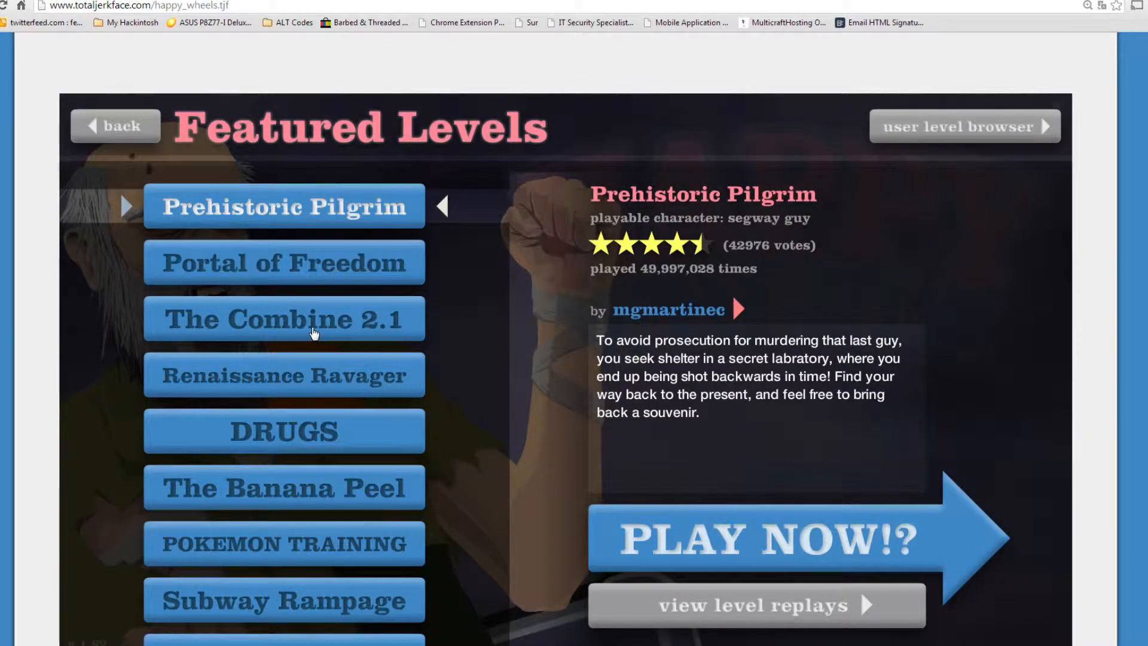
# Scroll the Featured Levels list down to the 3D OBST. COURSE entry.
pyautogui.scroll(-3)
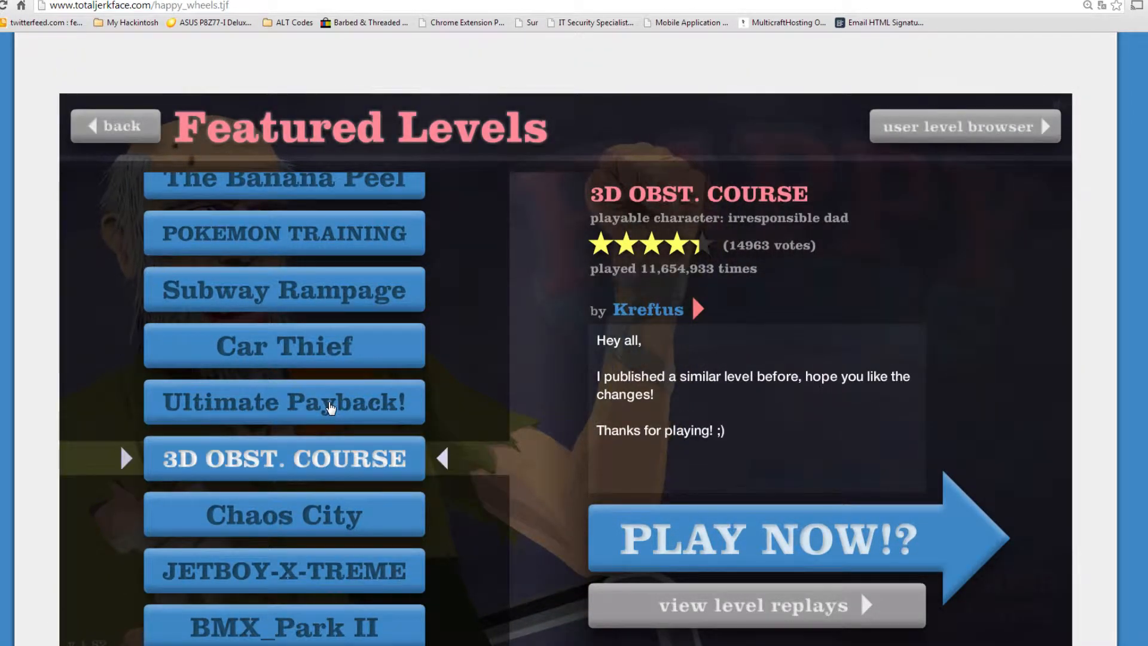
# Play 3D OBST. COURSE, exit to the menu, and pick AWESOME COURSE 7.
pyautogui.click(769, 538)
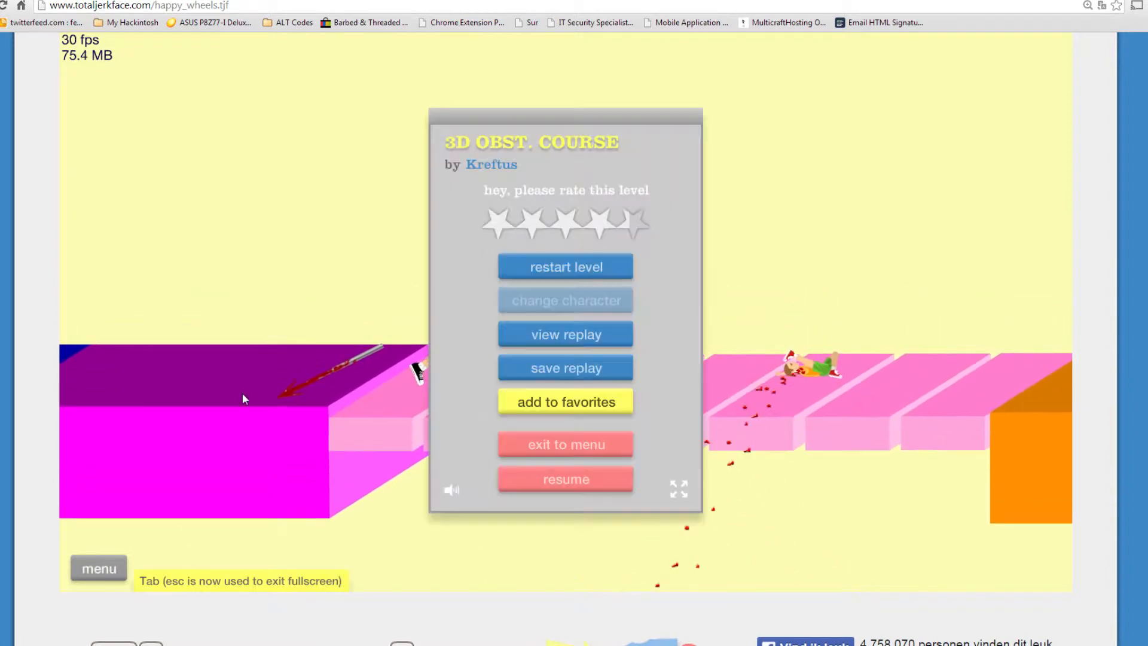
pyautogui.moveTo(565, 444)
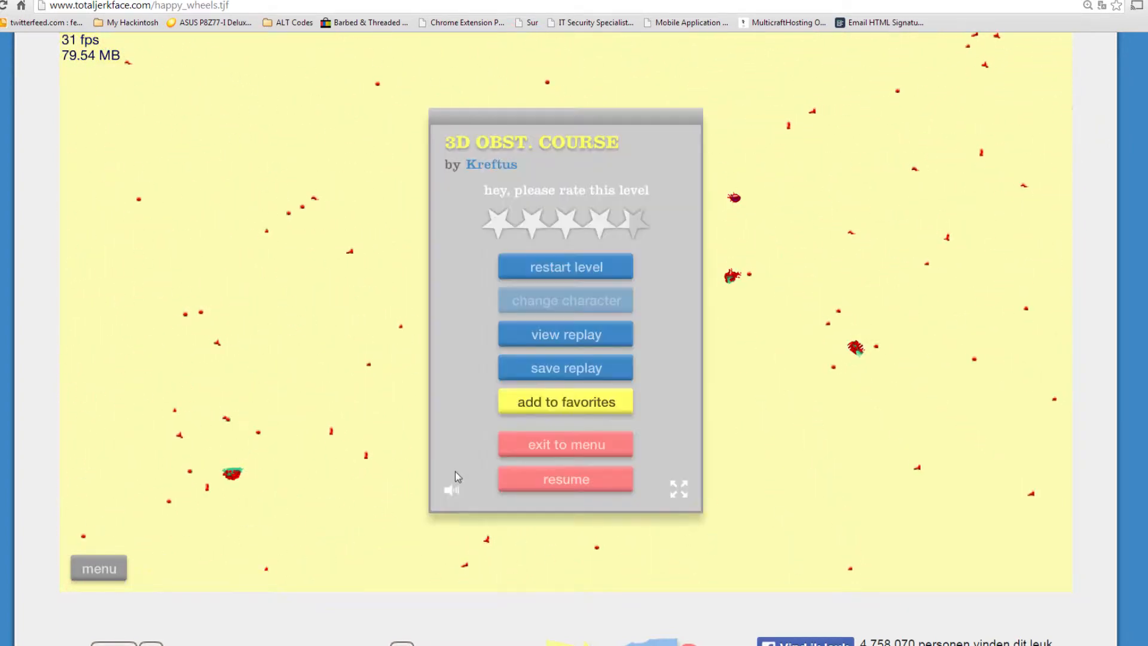
pyautogui.click(565, 444)
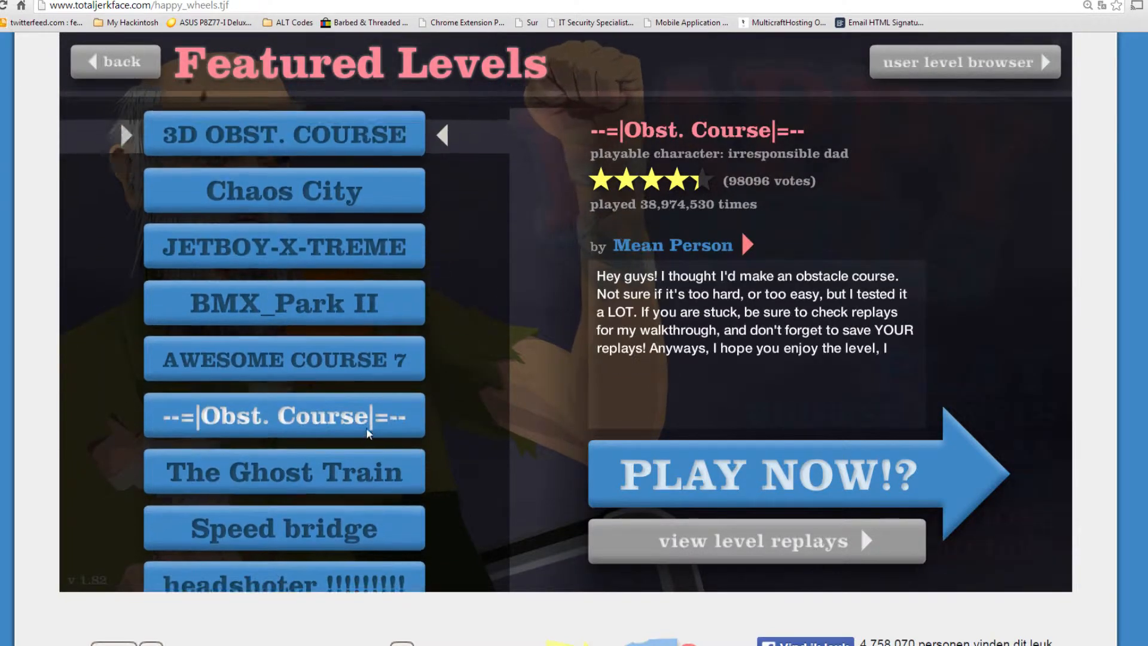
pyautogui.click(766, 472)
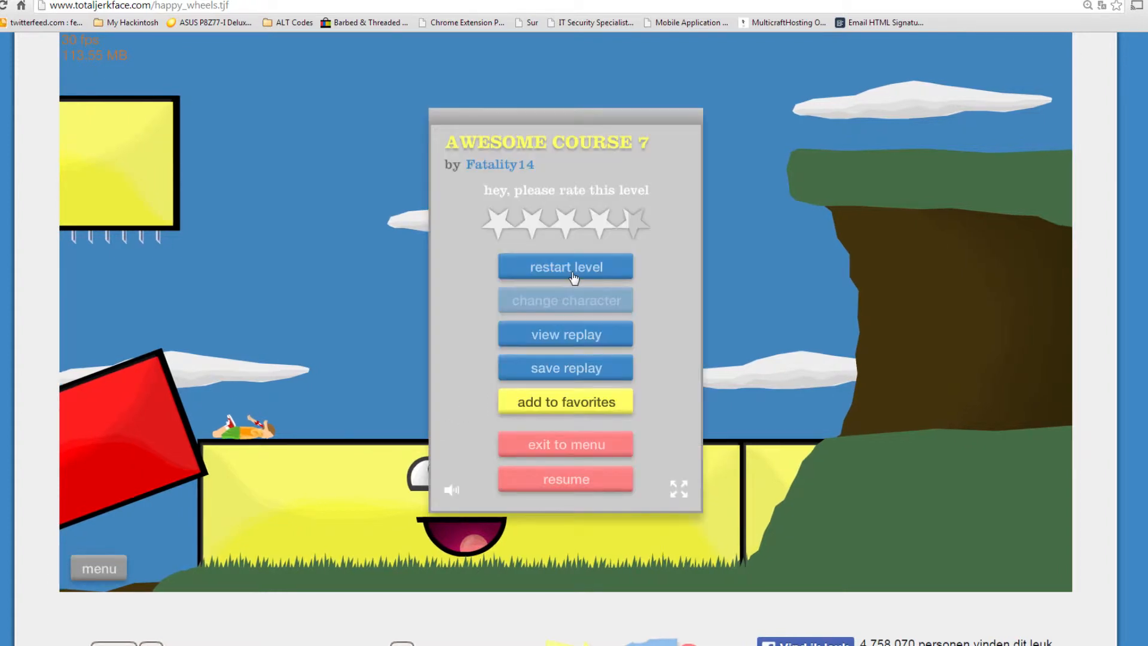
# Restart AWESOME COURSE 7 from the pause menu after the rider dies.
pyautogui.click(564, 267)
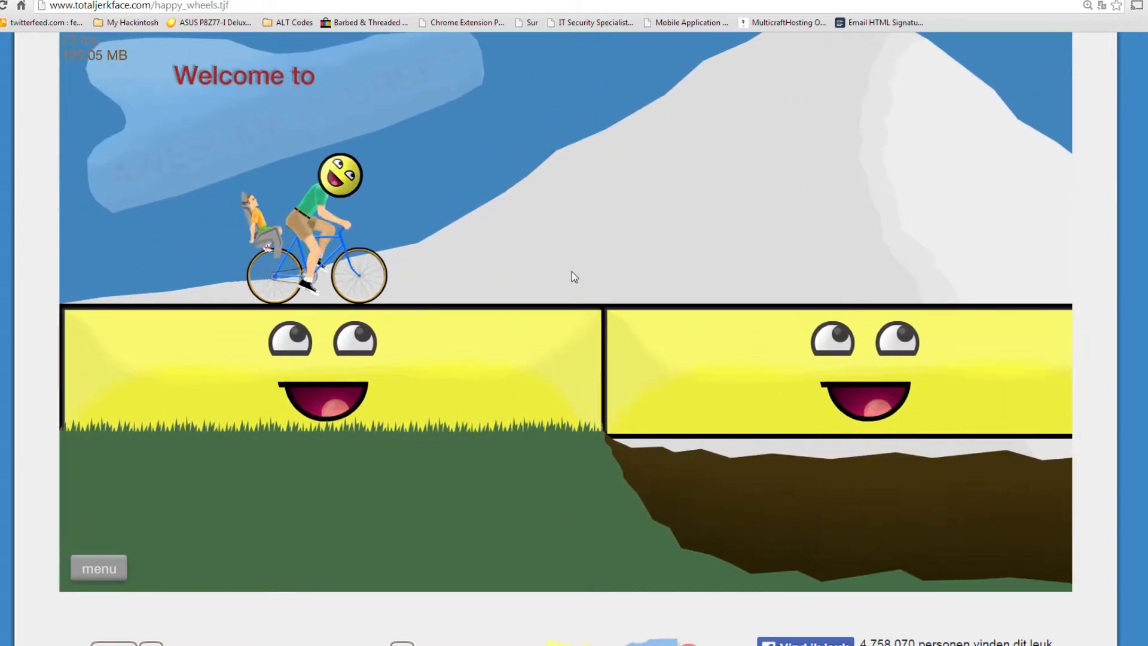